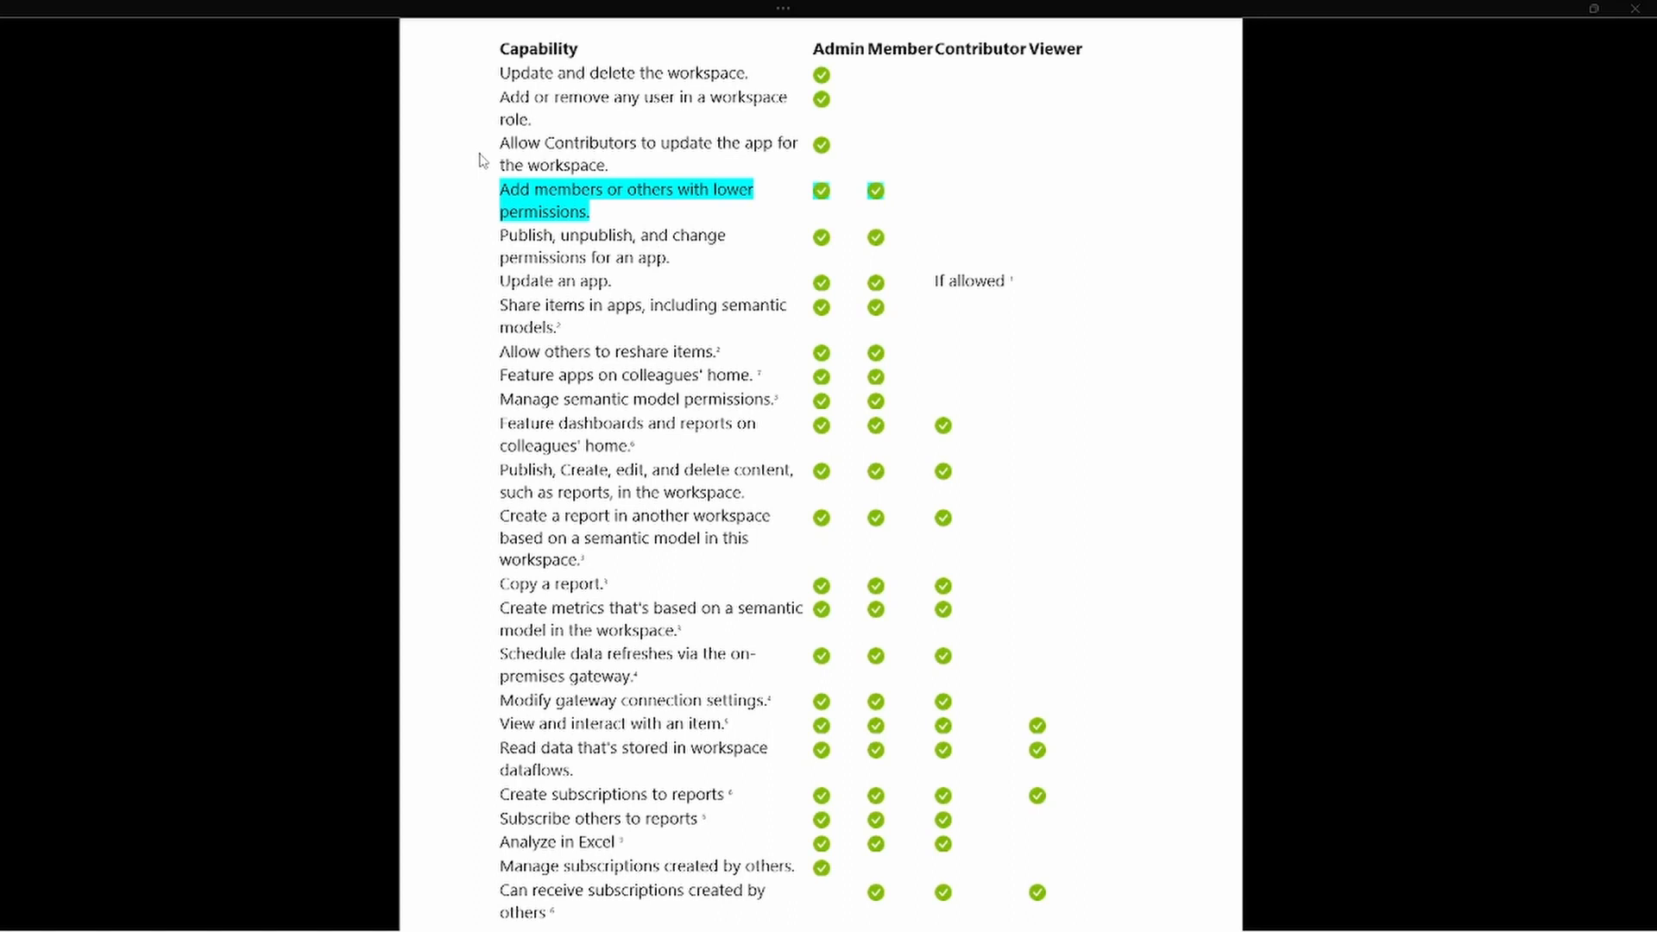
mouse_move(863, 87)
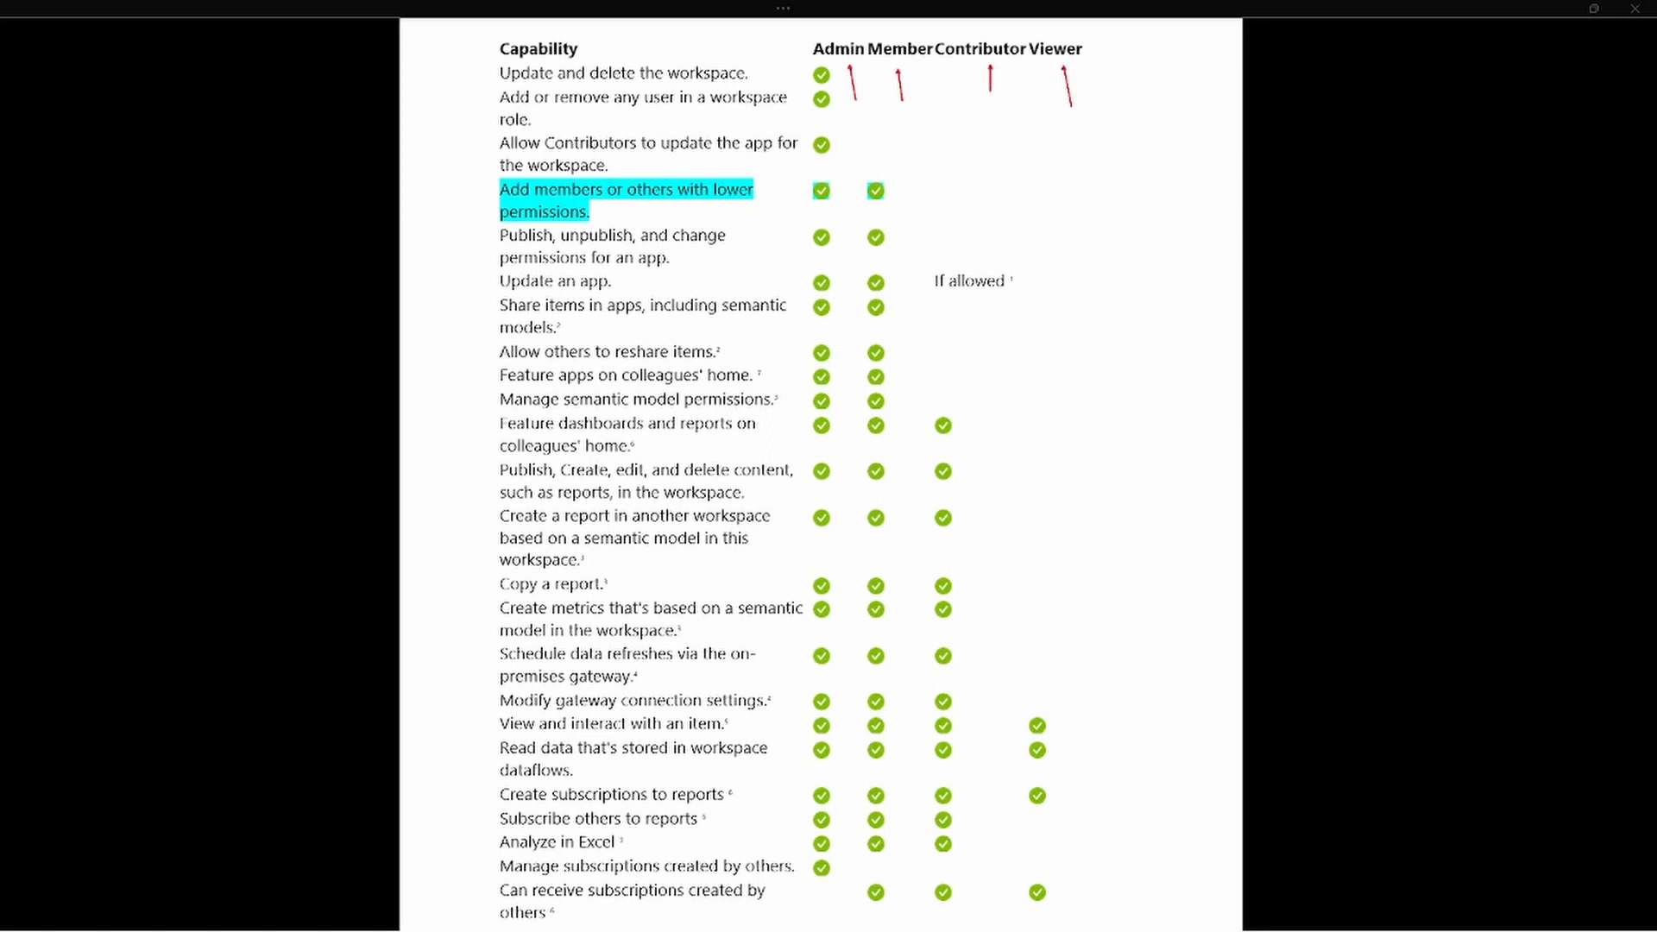
mouse_move(1084, 174)
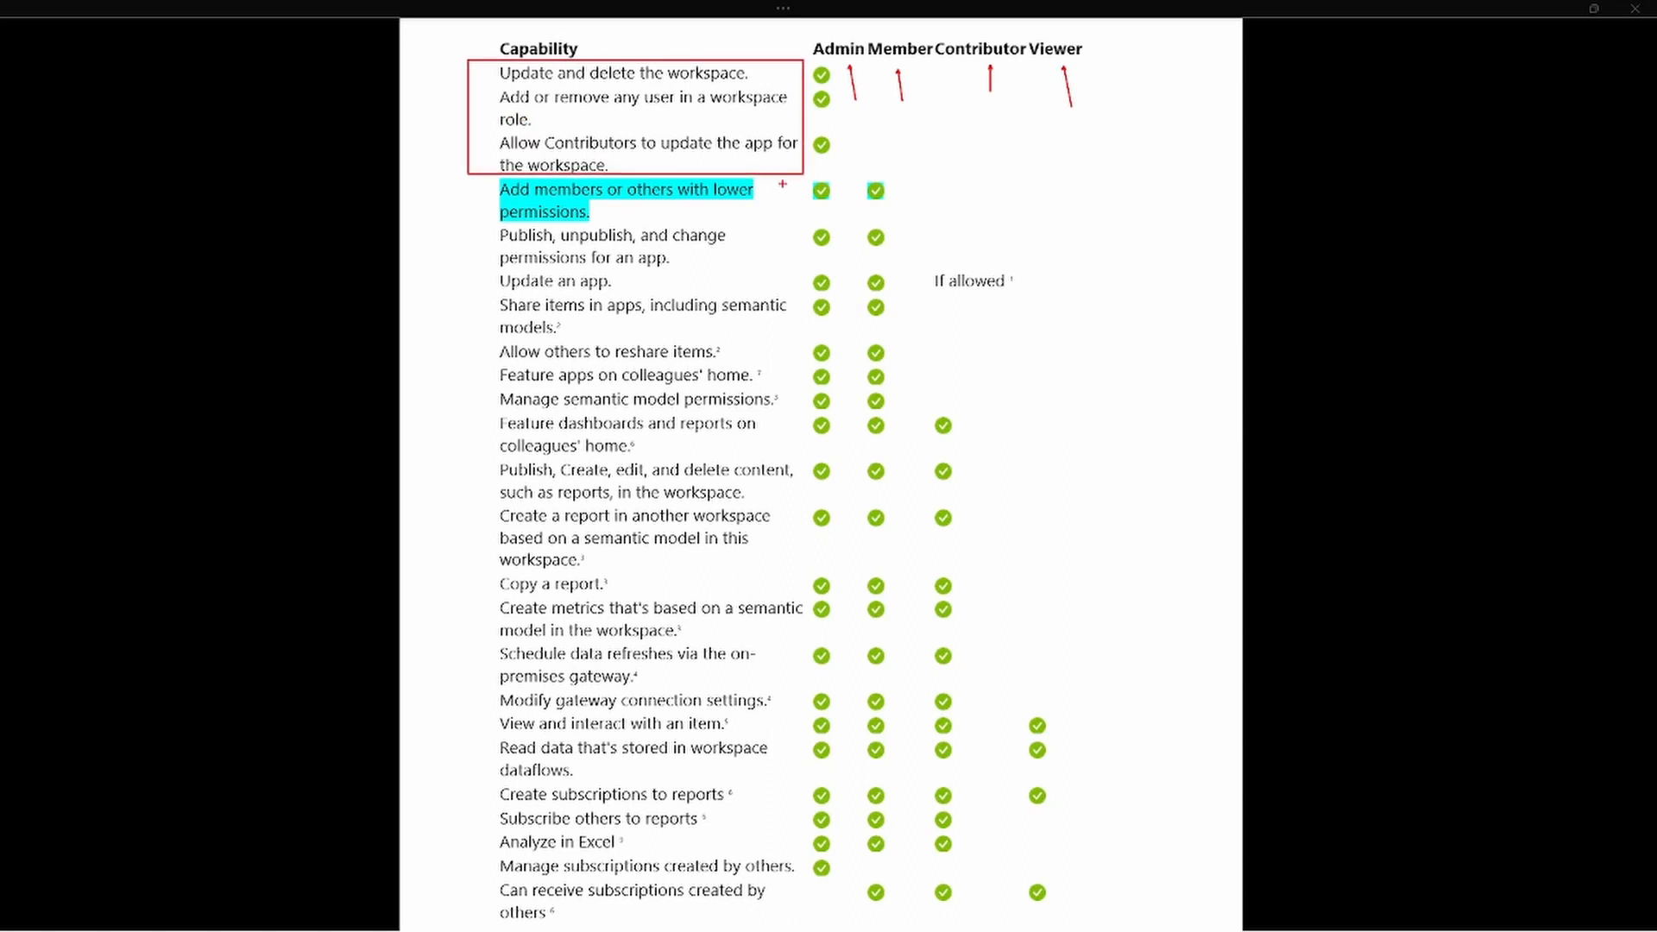
mouse_move(969, 216)
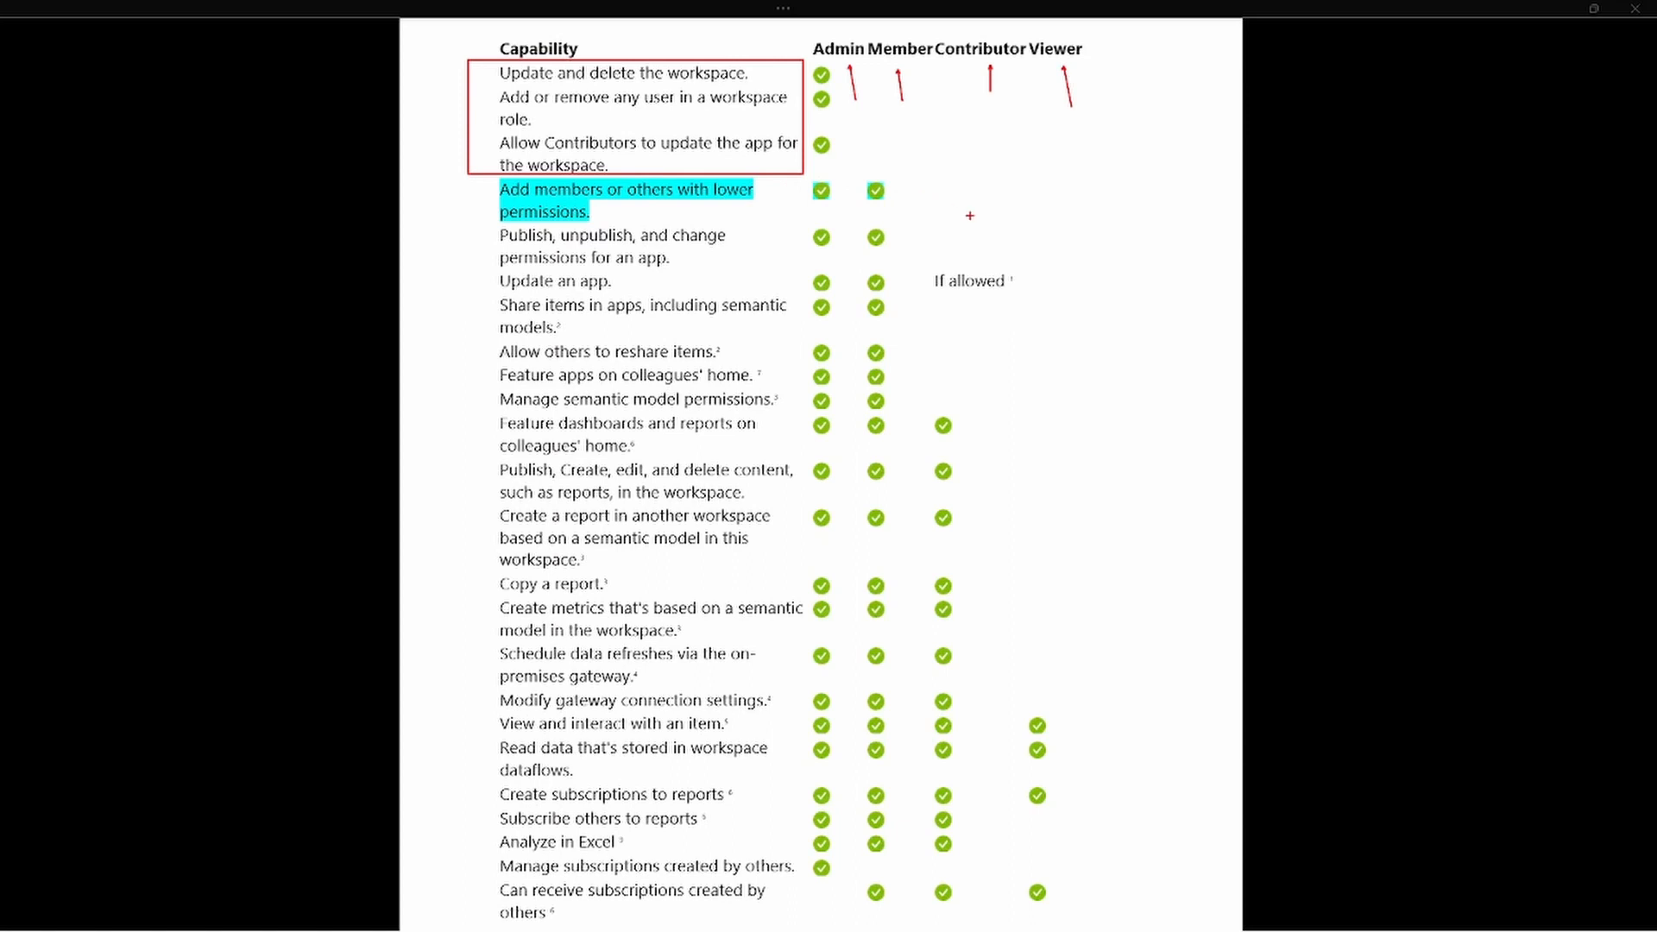
mouse_move(476, 199)
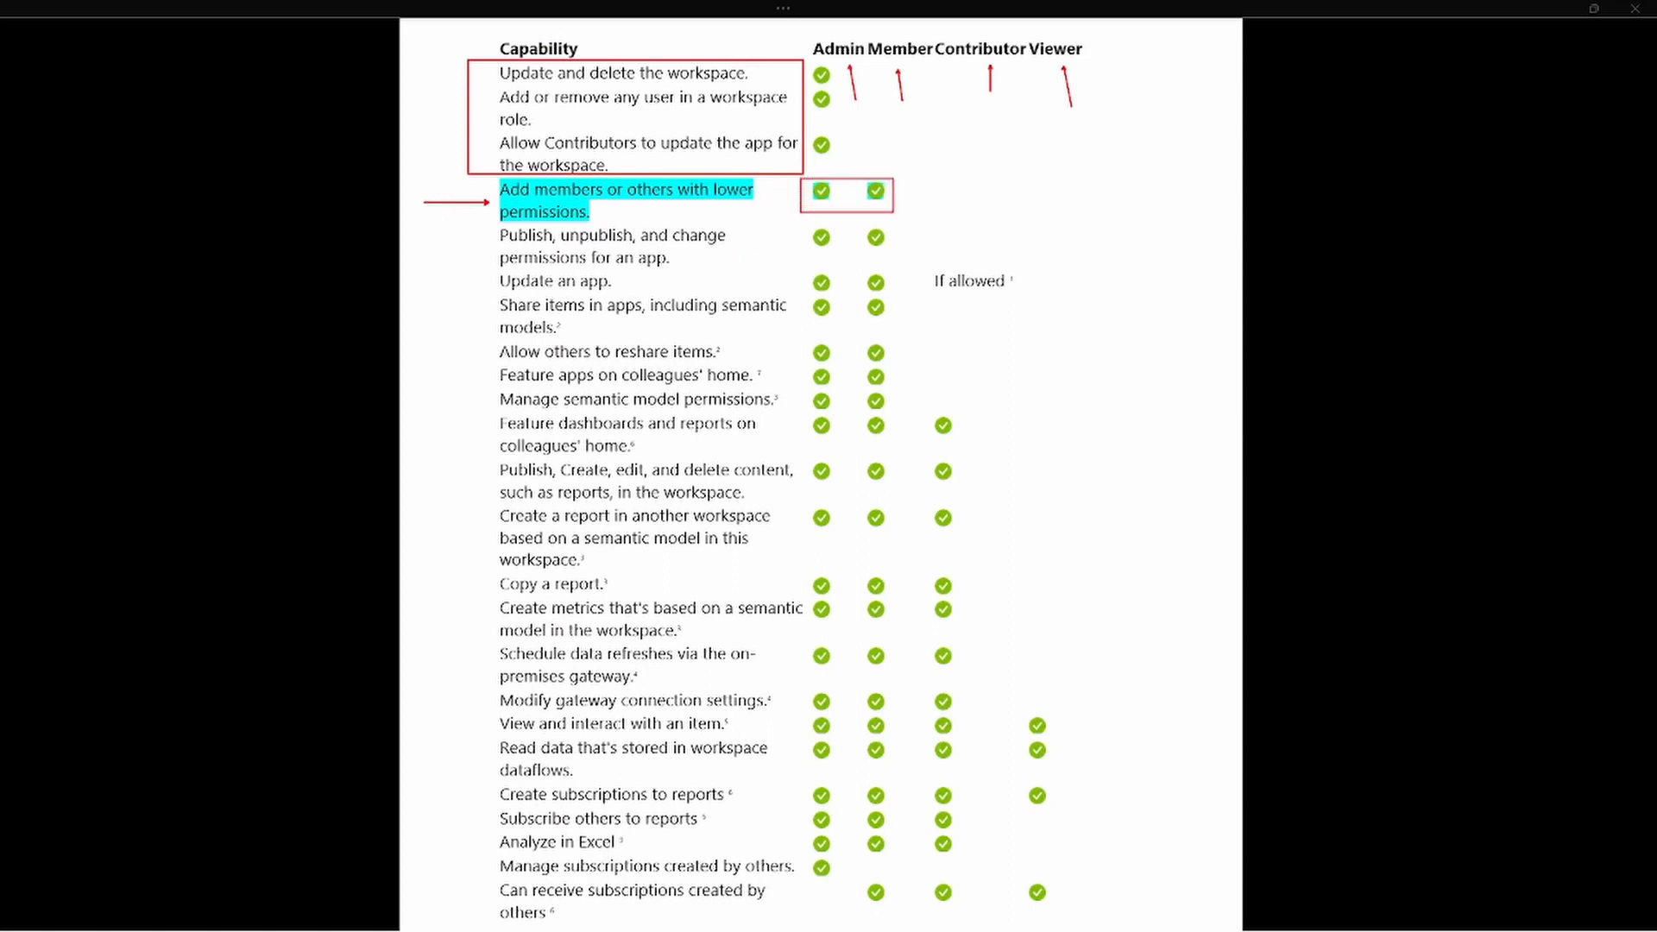
mouse_move(929, 217)
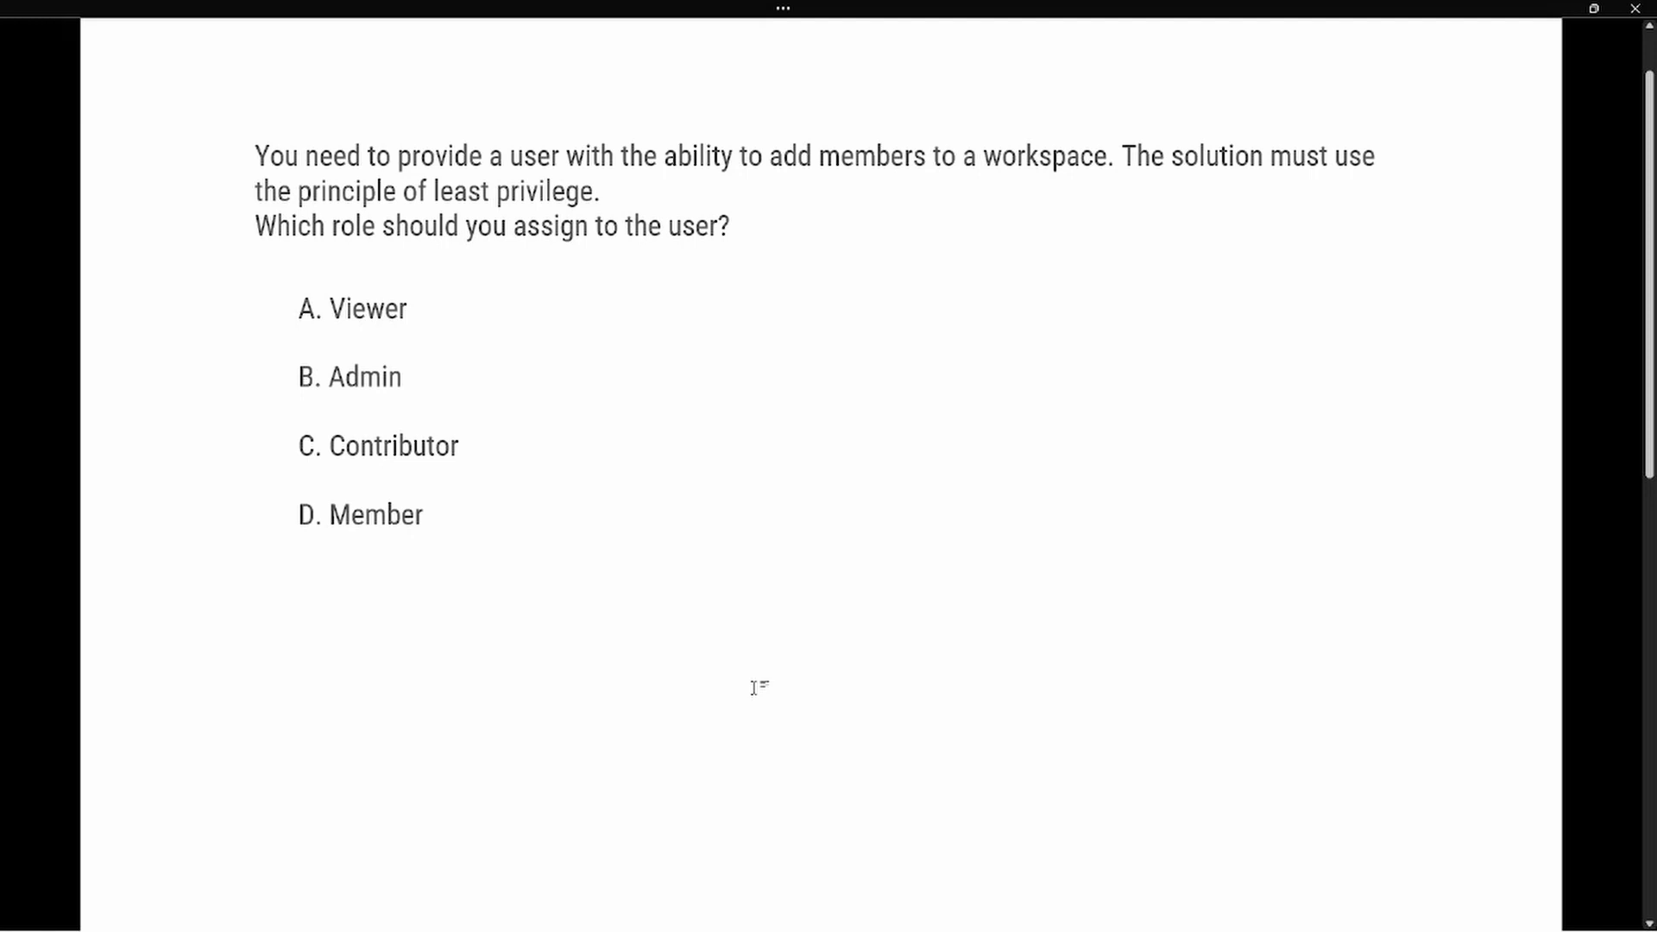
Underline 'add members to a workspace' in red on the exam question page
left_click(255, 582)
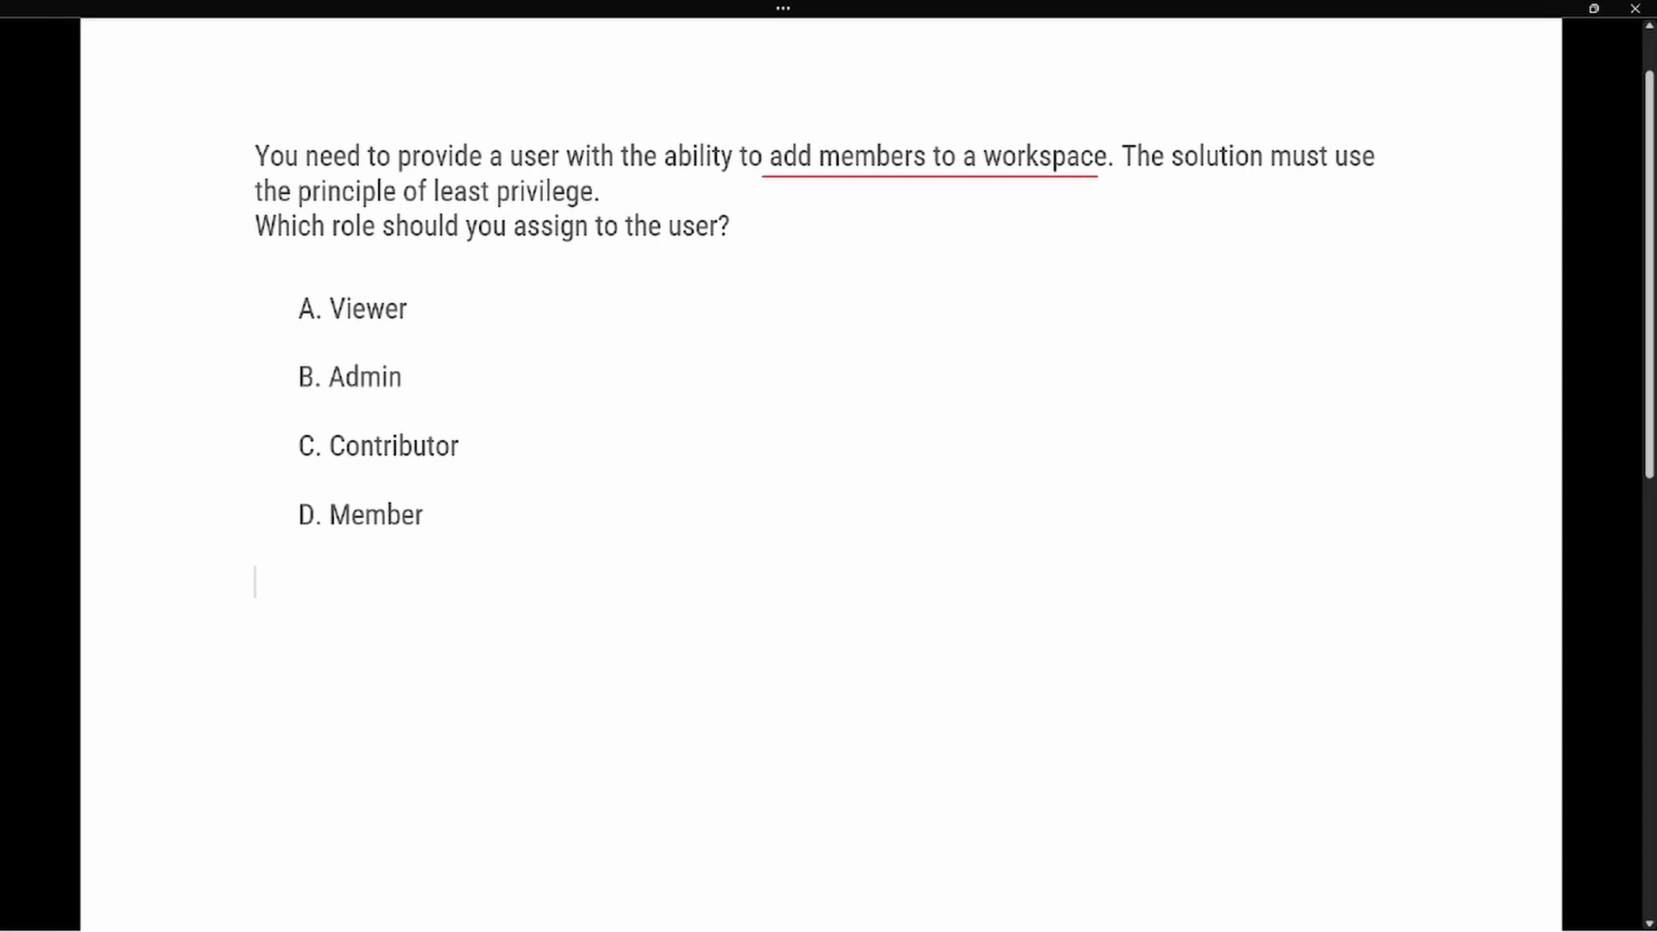
mouse_move(293, 175)
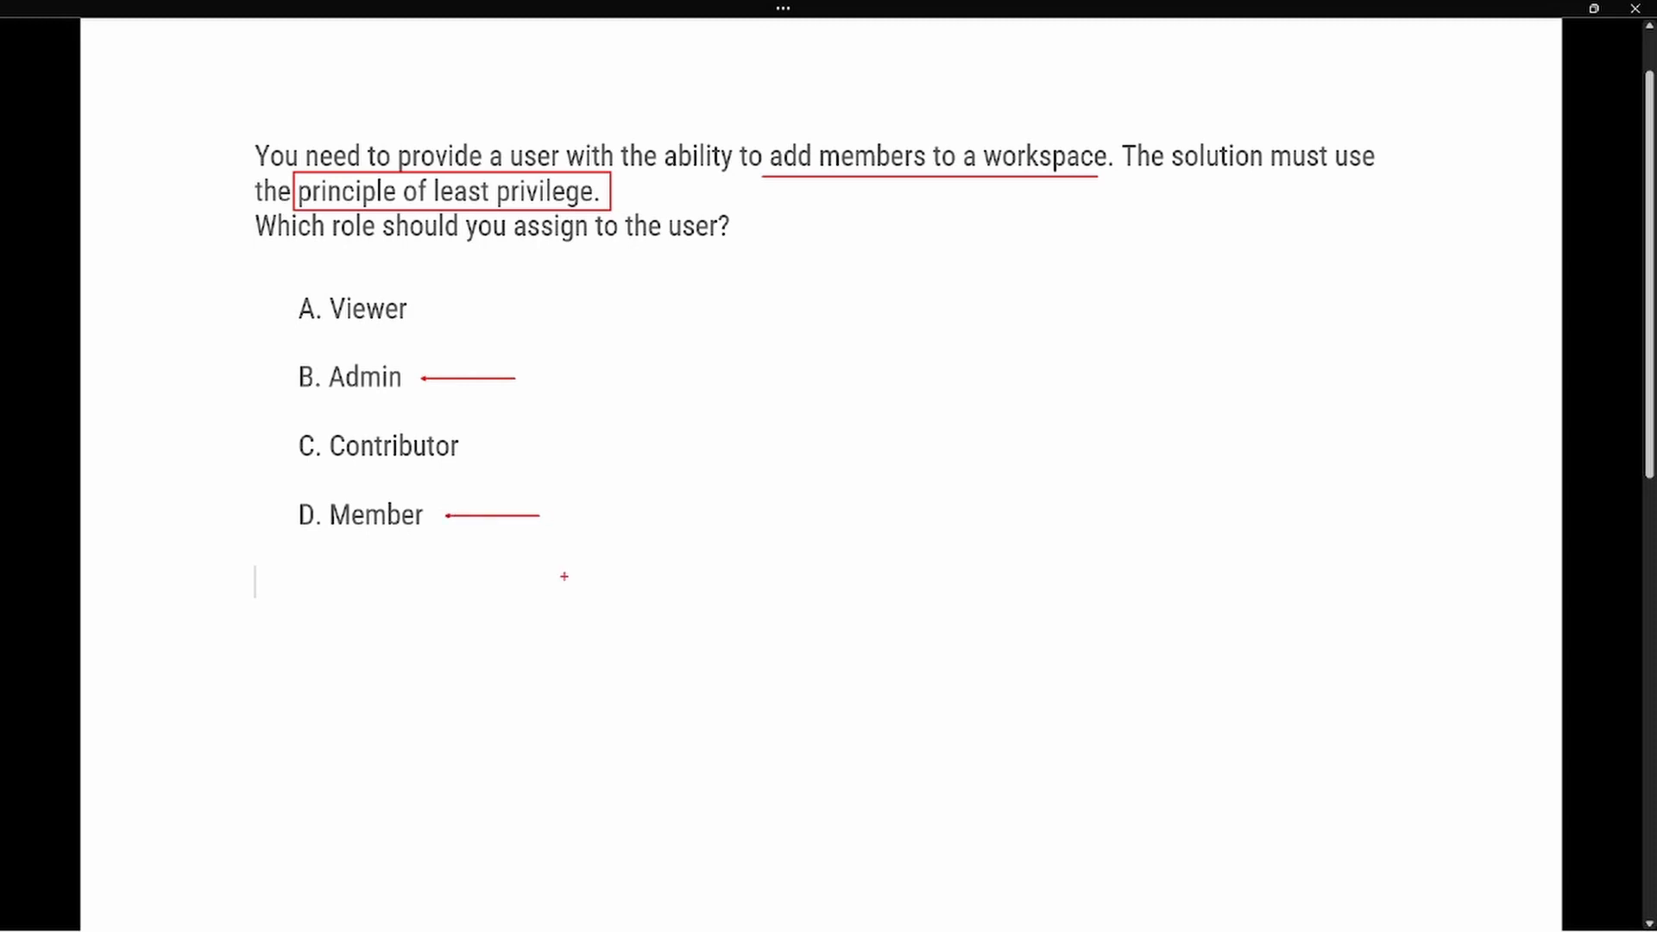
mouse_move(269, 478)
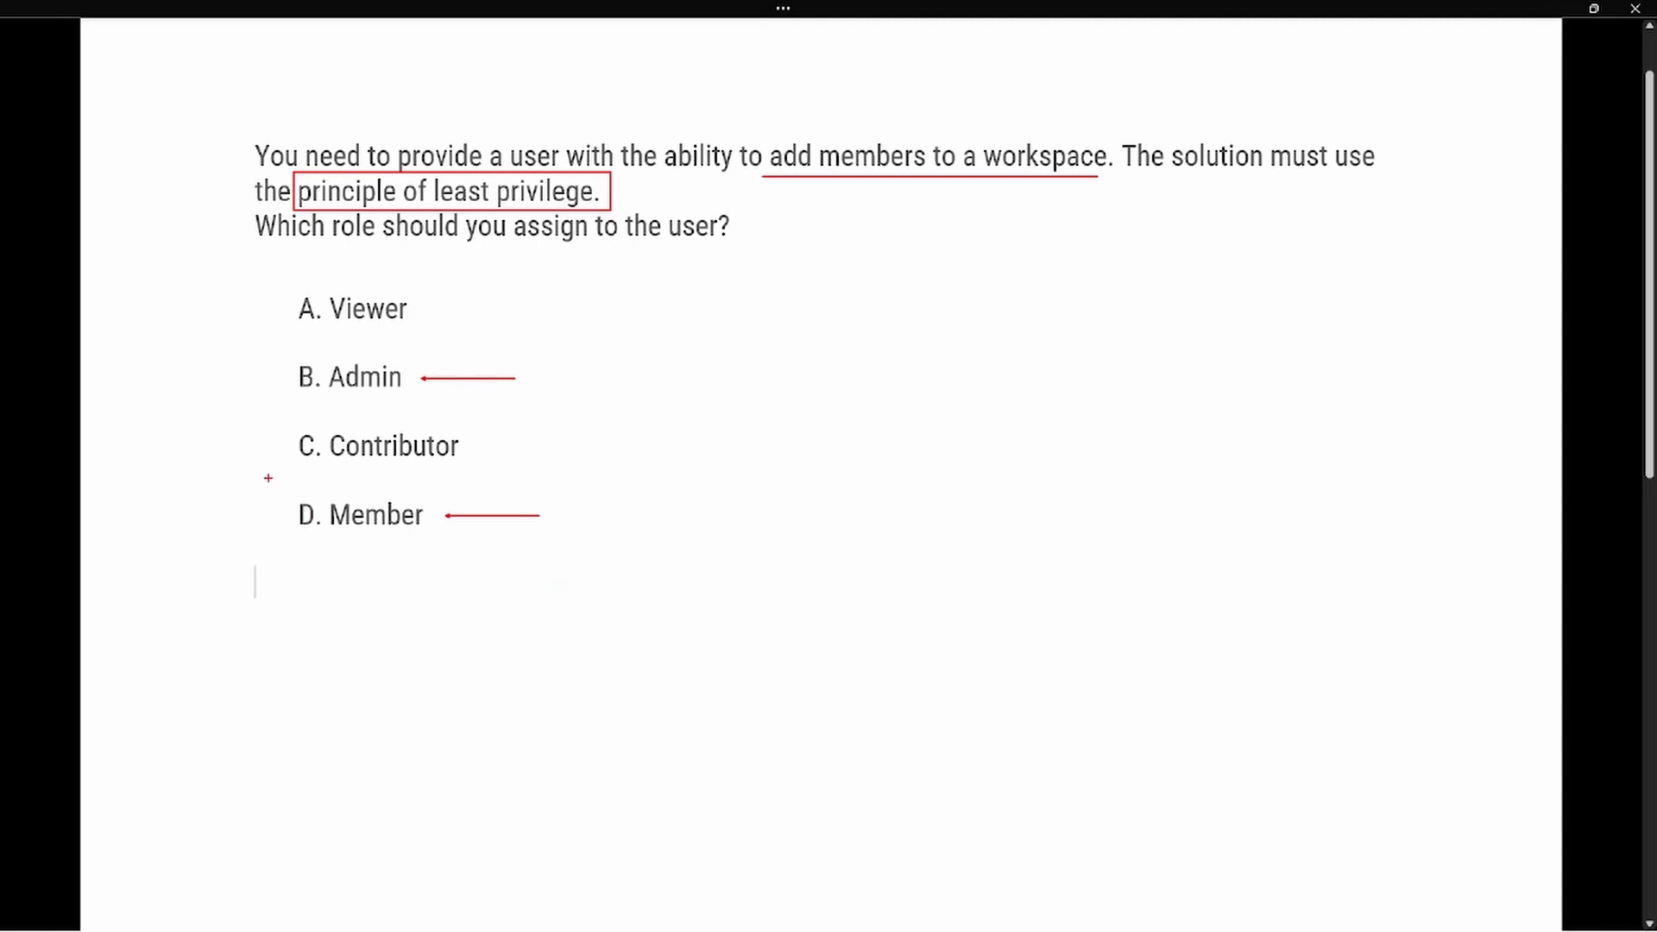